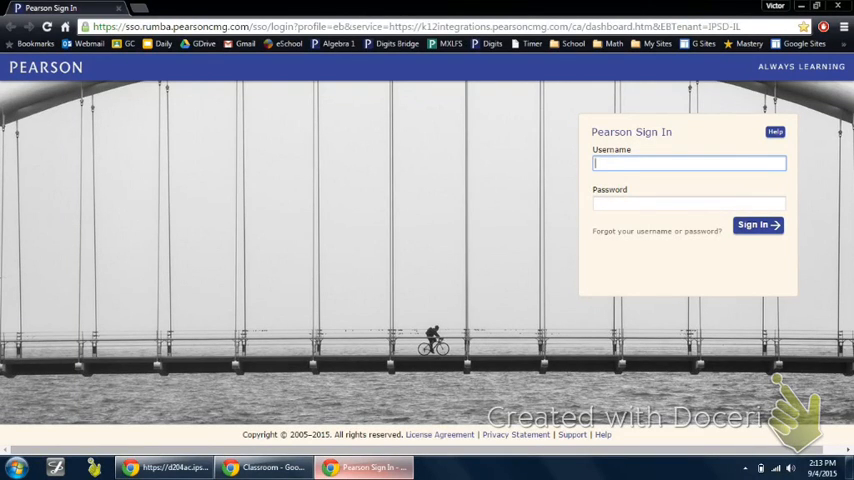
Switch from the Pearson page to the Classroom tab and land on the Team 7-0 class stream
{"action": "left_click", "coordinate": [688, 164]}
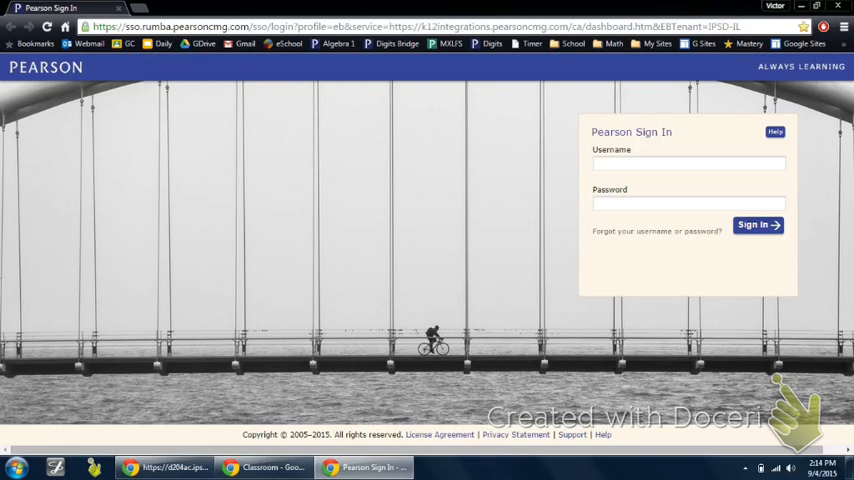
{"action": "left_click", "coordinate": [400, 28]}
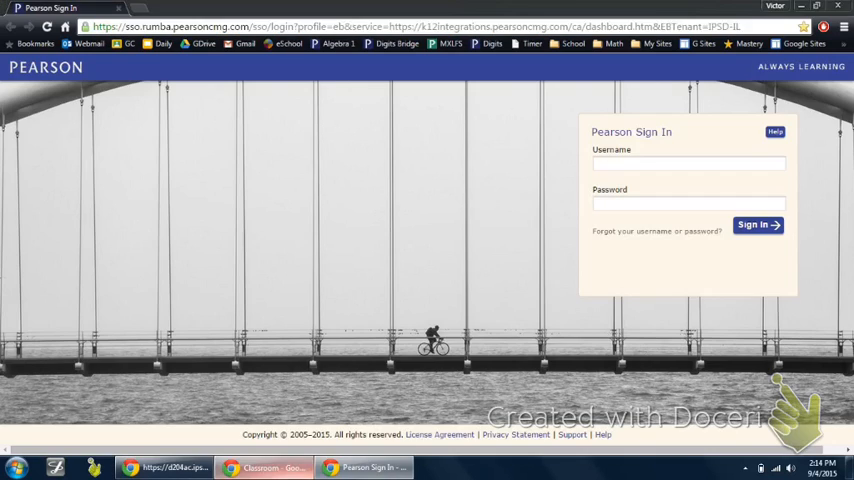
{"action": "left_click", "coordinate": [262, 468]}
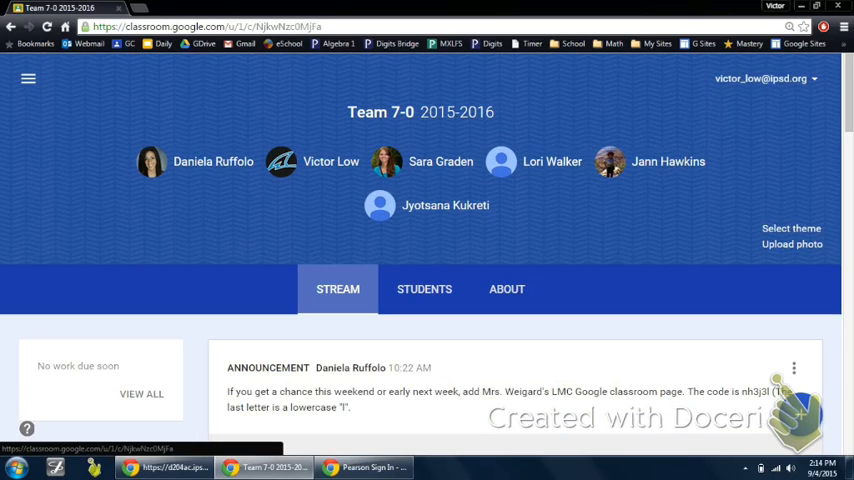
{"action": "scroll", "scroll_direction": "down", "scroll_amount": 3}
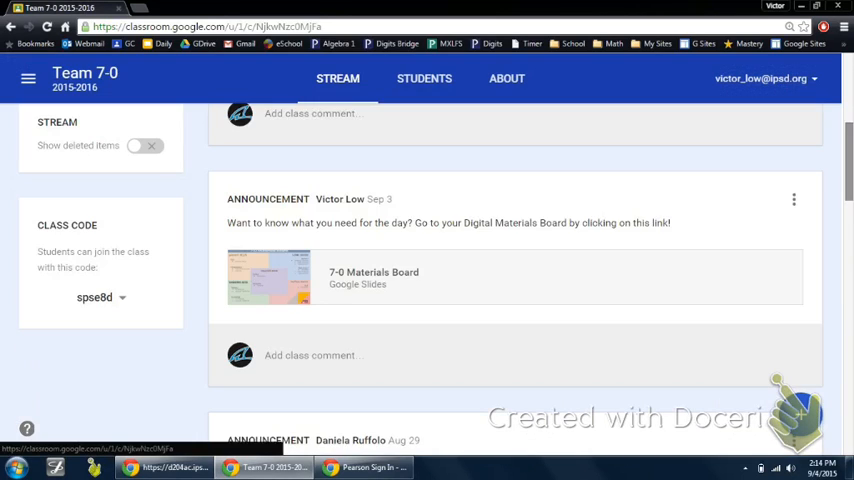
{"action": "scroll", "scroll_direction": "down", "scroll_amount": 3}
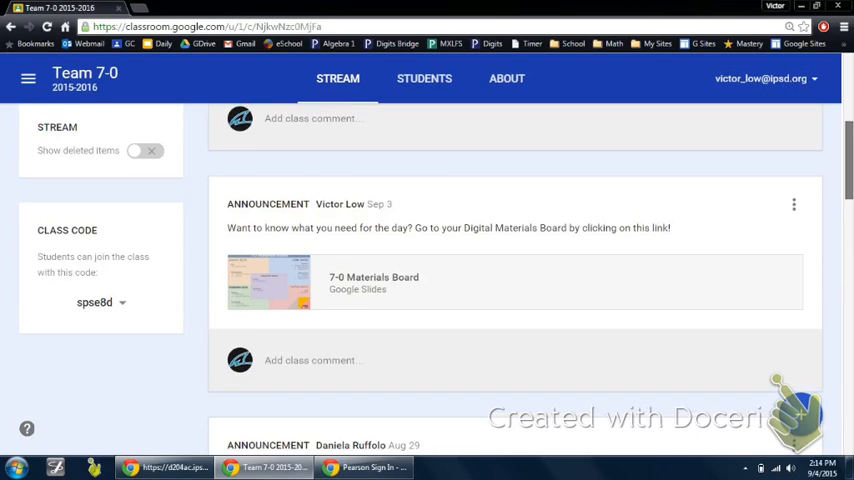
{"action": "scroll", "scroll_direction": "up", "scroll_amount": 3}
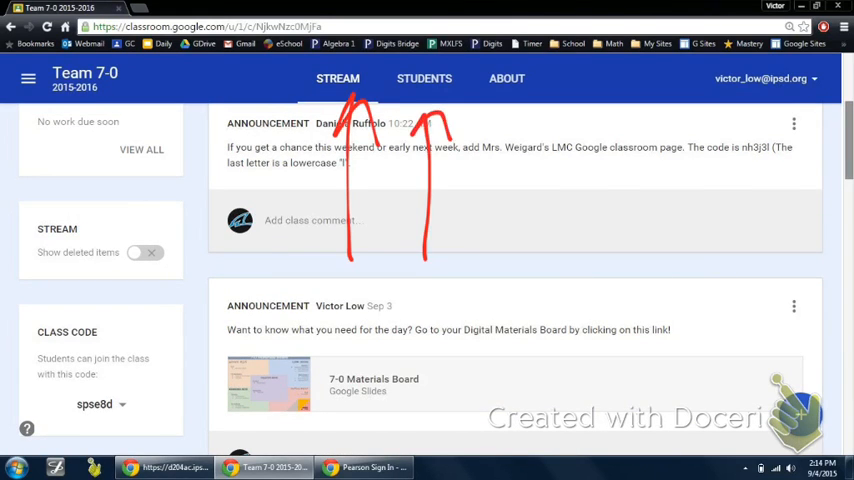
{"action": "left_click_drag", "start_coordinate": [510, 268], "coordinate": [522, 108]}
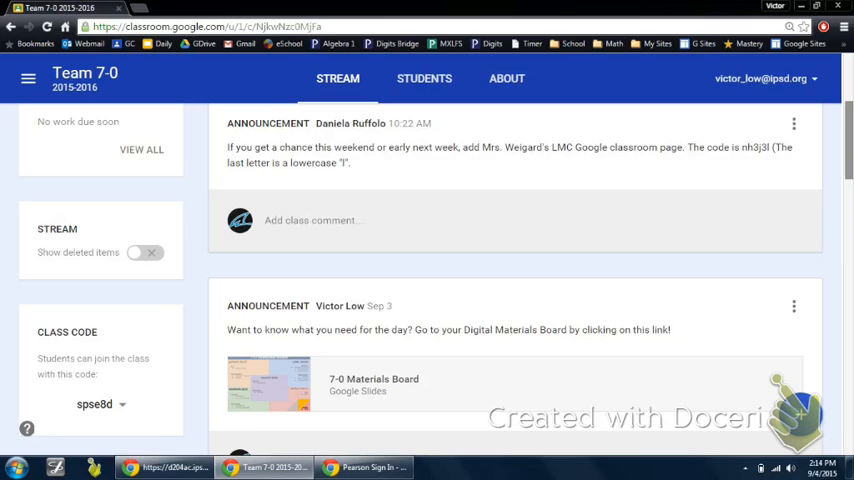
Show Team 7-0's About page with its teachers, Drive folder and Digital Classroom Materials Board
{"action": "left_click", "coordinate": [506, 78]}
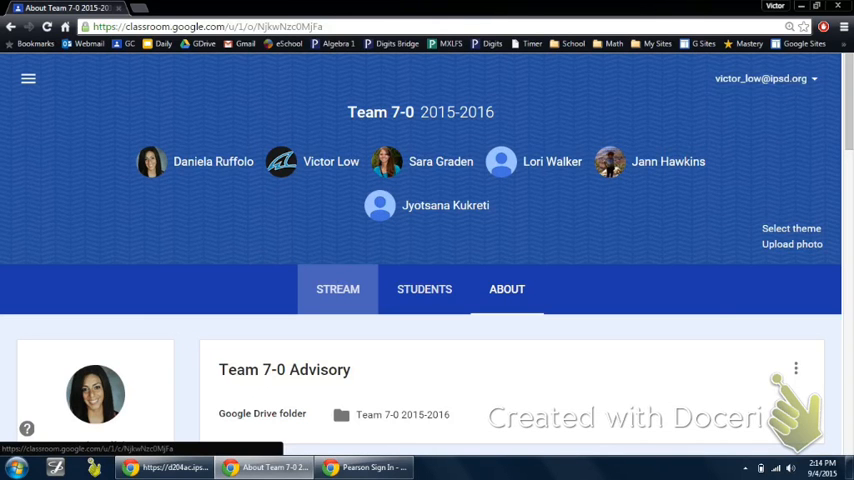
{"action": "scroll", "scroll_direction": "down", "scroll_amount": 3}
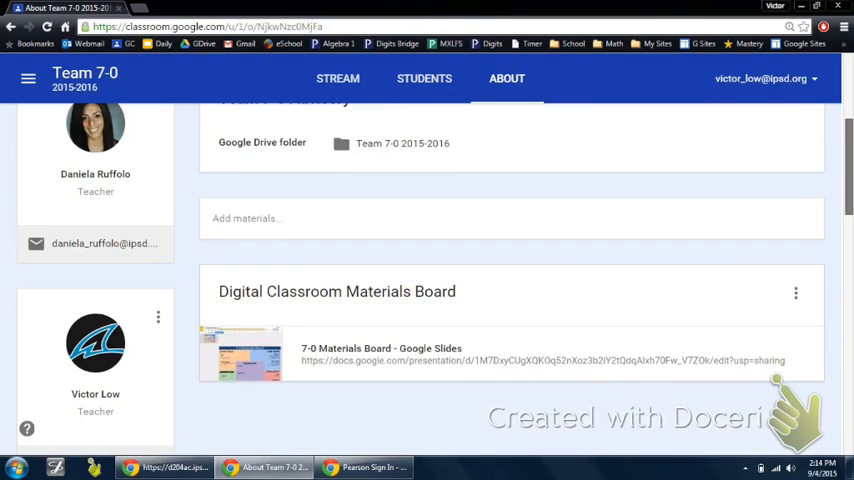
{"action": "scroll", "scroll_direction": "up", "scroll_amount": 3}
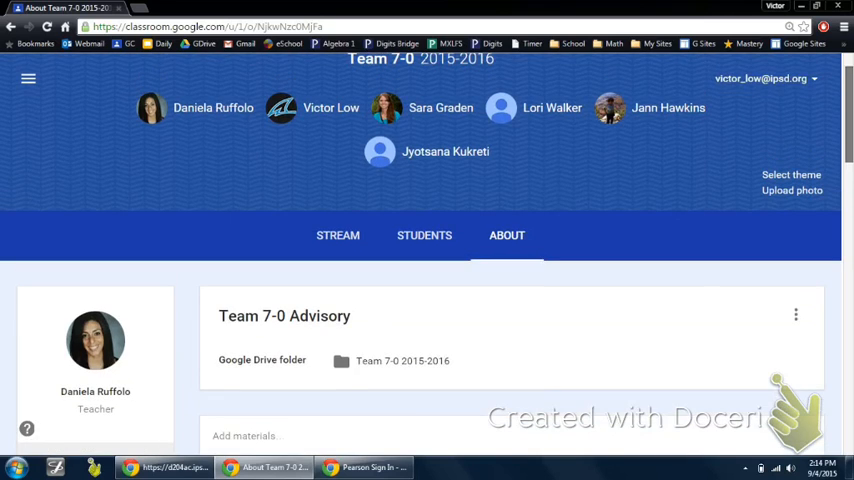
{"action": "scroll", "scroll_direction": "down", "scroll_amount": 3}
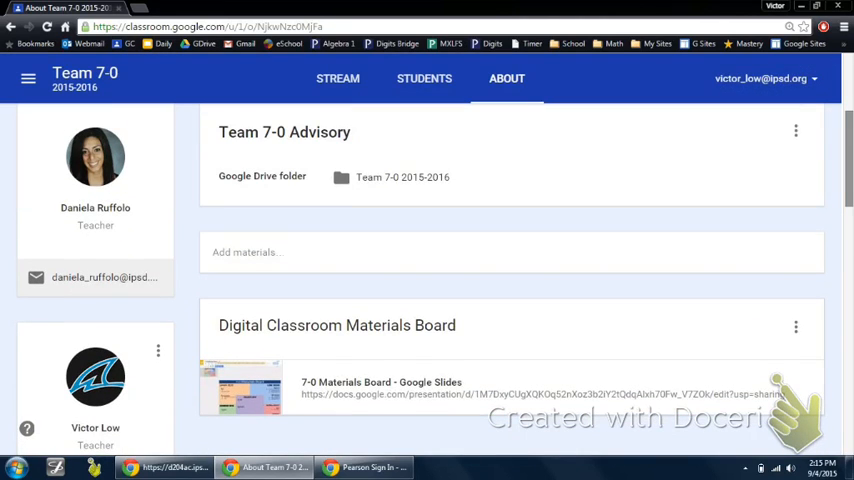
{"action": "left_click_drag", "start_coordinate": [620, 264], "coordinate": [330, 278]}
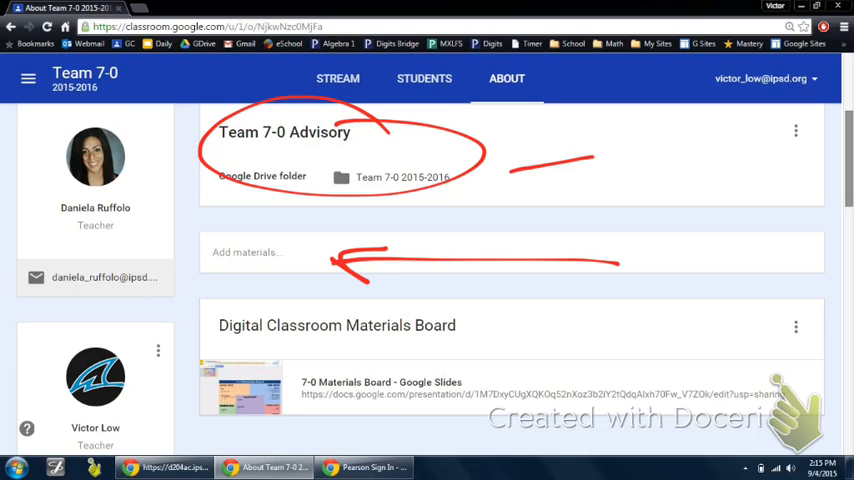
{"action": "left_click_drag", "start_coordinate": [590, 160], "coordinate": [510, 176]}
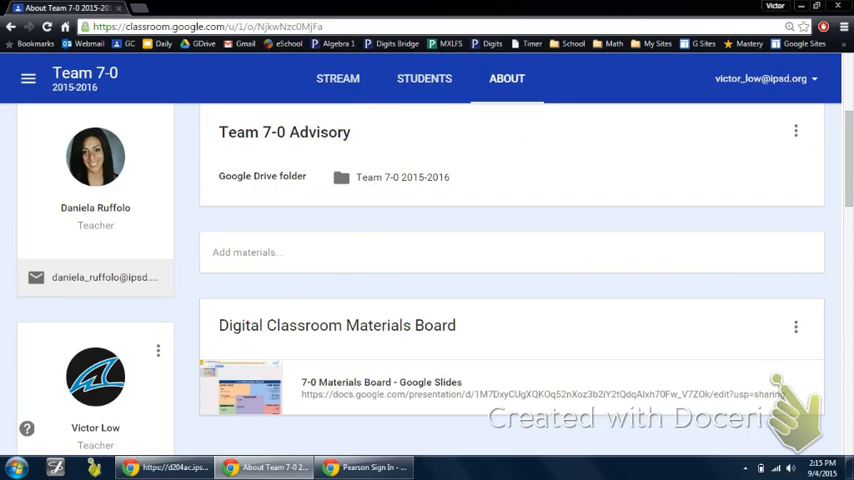
Start a new About-page material and title it 'Digits Bridge Login'
{"action": "left_click", "coordinate": [246, 252]}
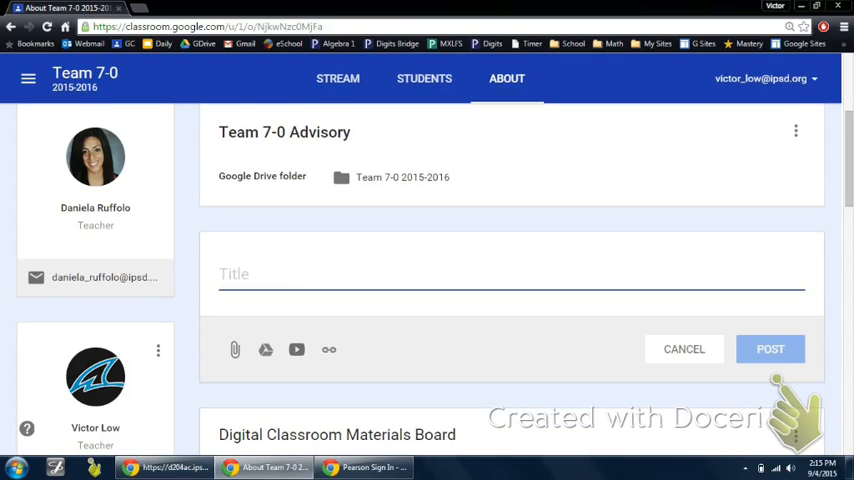
{"action": "type", "text": "Digits Brid"}
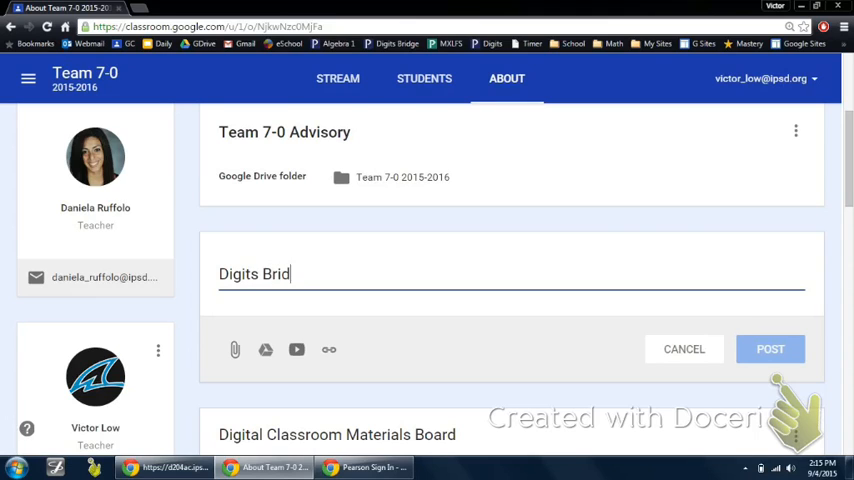
{"action": "type", "text": "ge Login"}
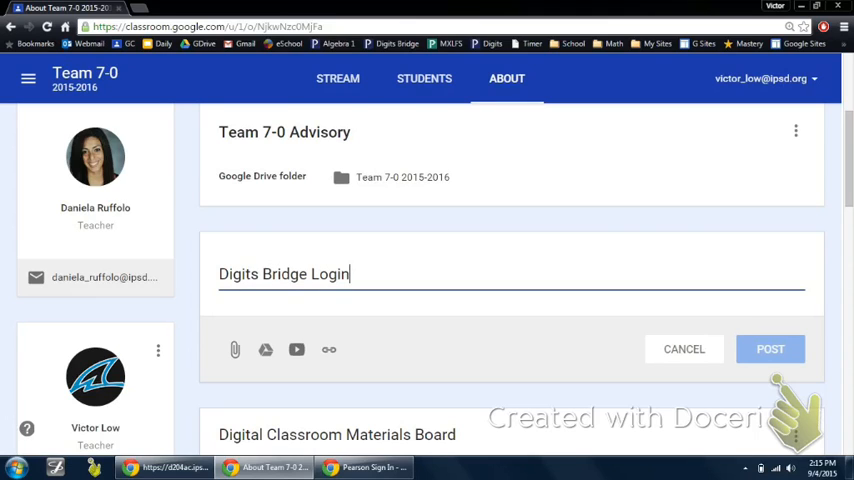
{"action": "mouse_move", "coordinate": [328, 348]}
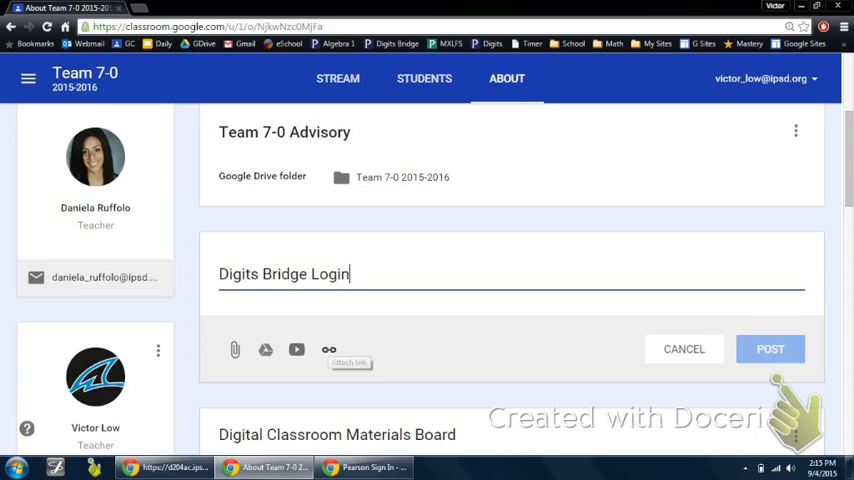
{"action": "mouse_move", "coordinate": [328, 348]}
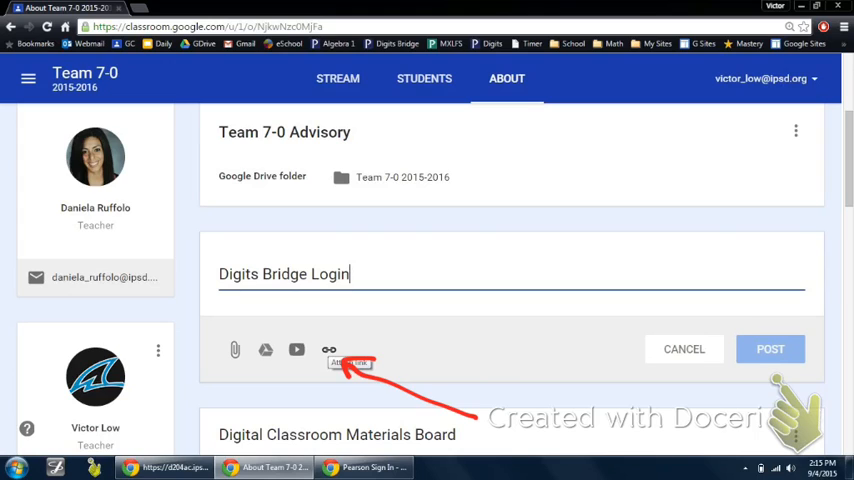
Paste the Pearson sign-in URL as a link and add it to the Digits Bridge Login material
{"action": "left_click", "coordinate": [328, 348]}
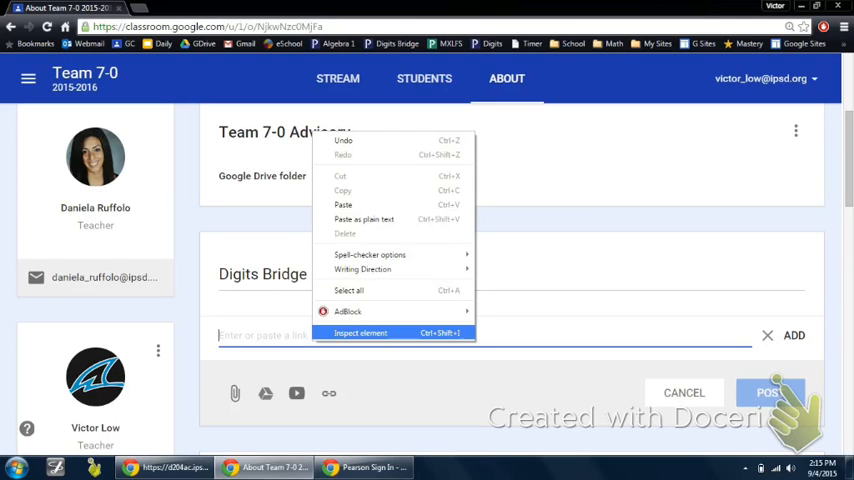
{"action": "left_click", "coordinate": [344, 204]}
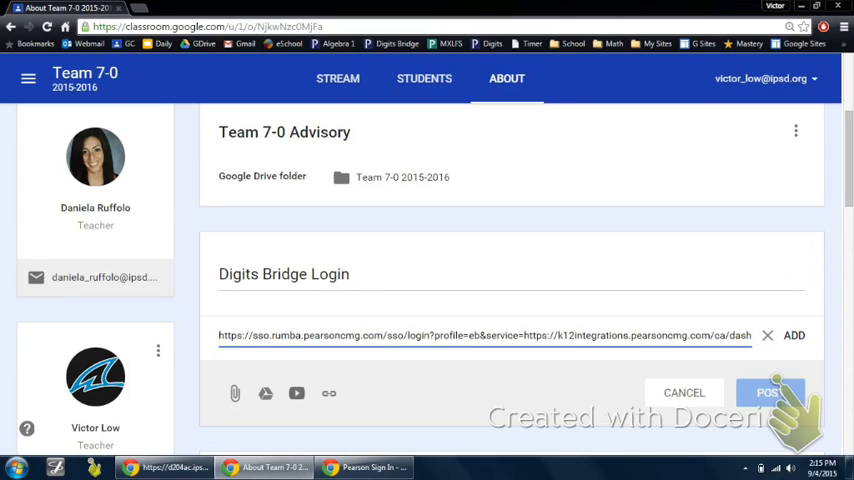
{"action": "left_click", "coordinate": [792, 336]}
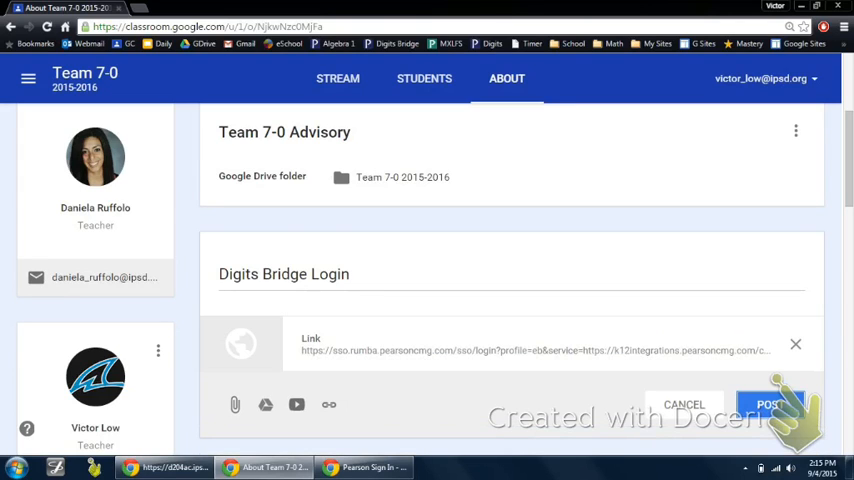
{"action": "scroll", "scroll_direction": "down", "scroll_amount": 3}
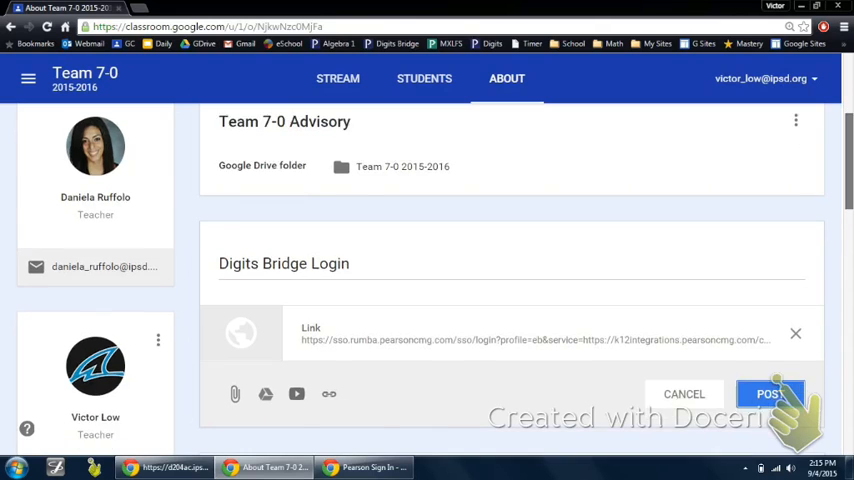
{"action": "scroll", "scroll_direction": "down", "scroll_amount": 3}
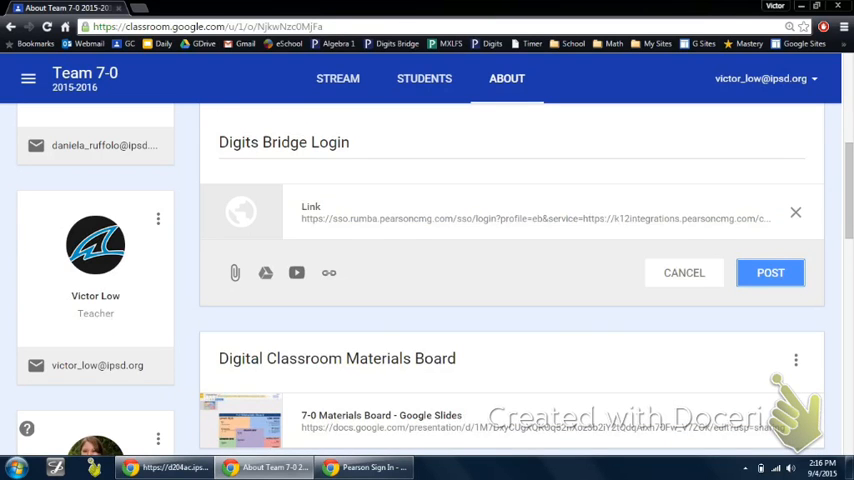
Post the Digits Bridge Login material so it appears on Team 7-0's About page
{"action": "left_click", "coordinate": [770, 272]}
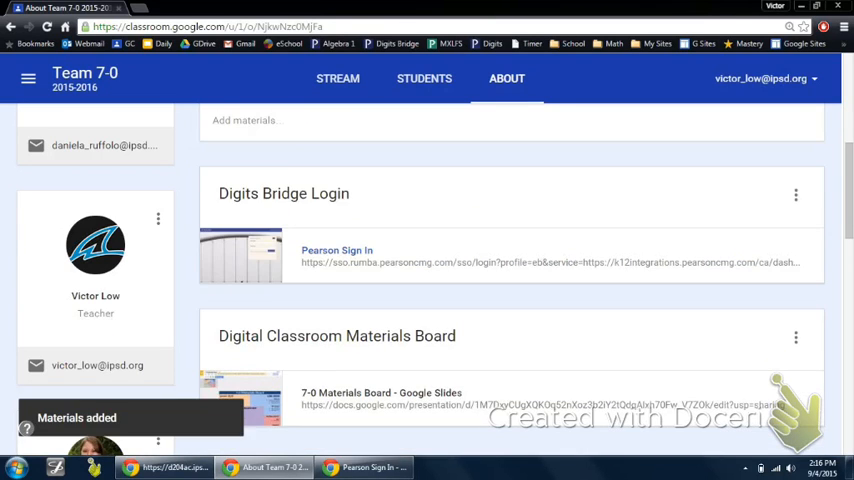
{"action": "scroll", "scroll_direction": "down", "scroll_amount": 3}
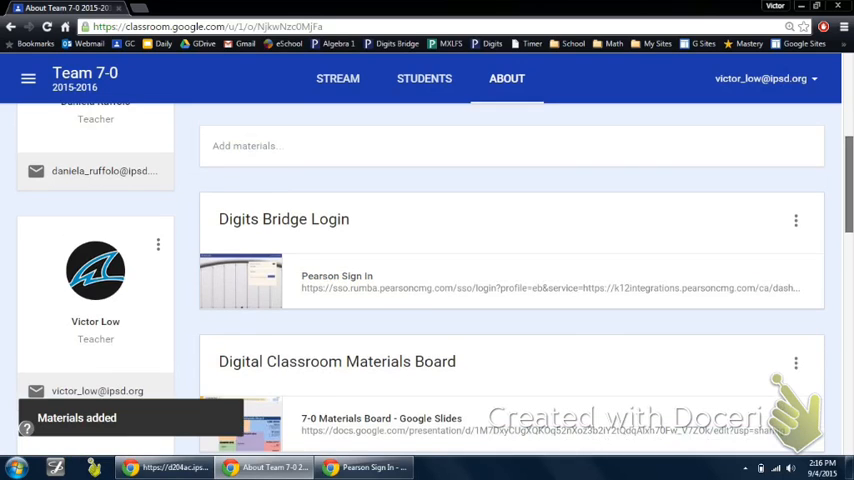
{"action": "scroll", "scroll_direction": "down", "scroll_amount": 3}
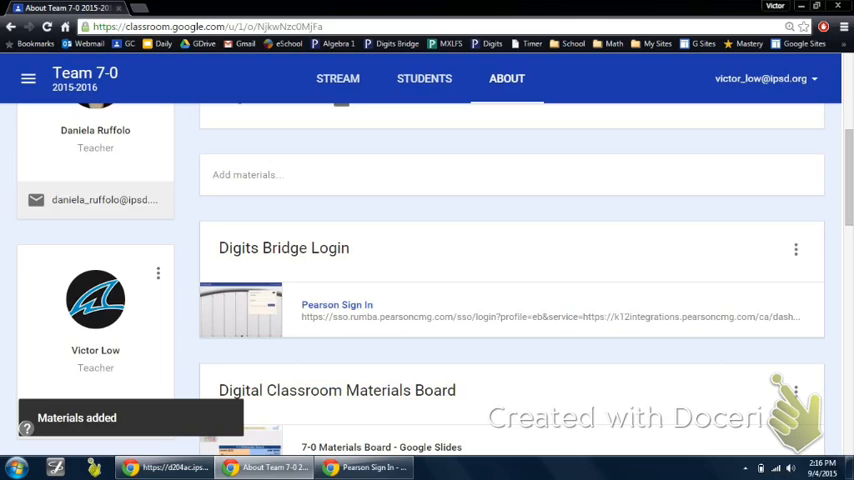
{"action": "mouse_move", "coordinate": [336, 304]}
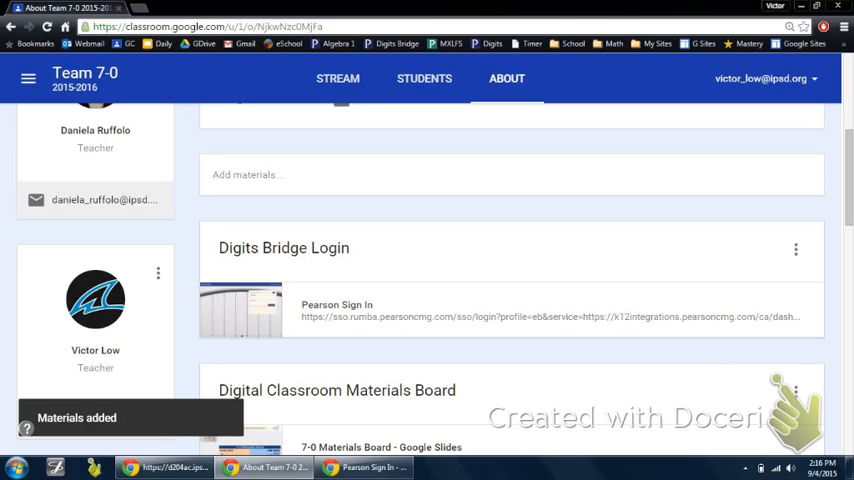